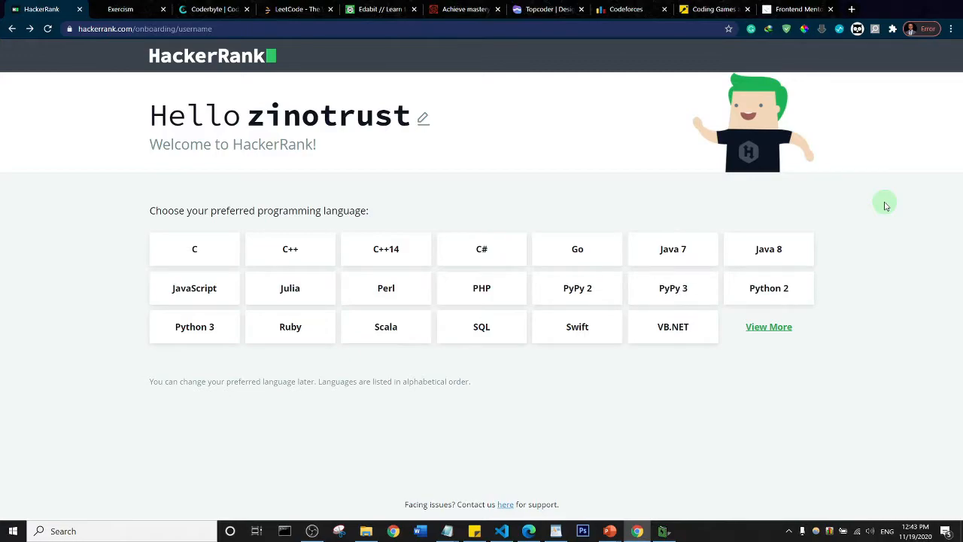
pyautogui.moveTo(852, 307)
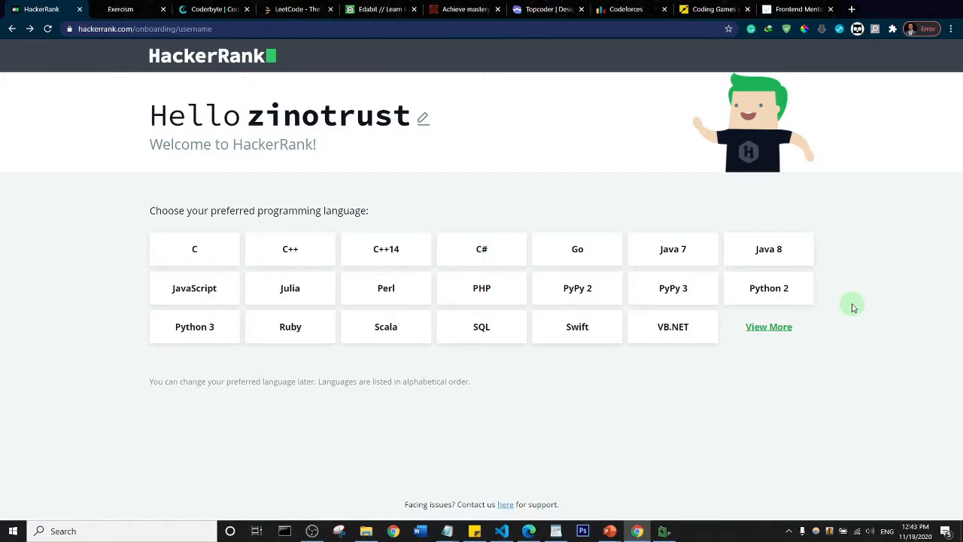
pyautogui.moveTo(833, 324)
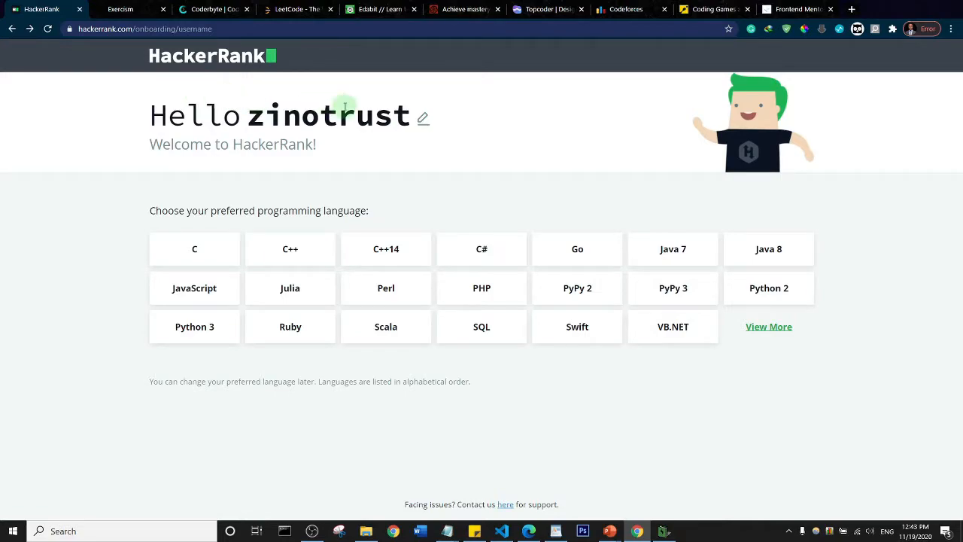
pyautogui.moveTo(380, 129)
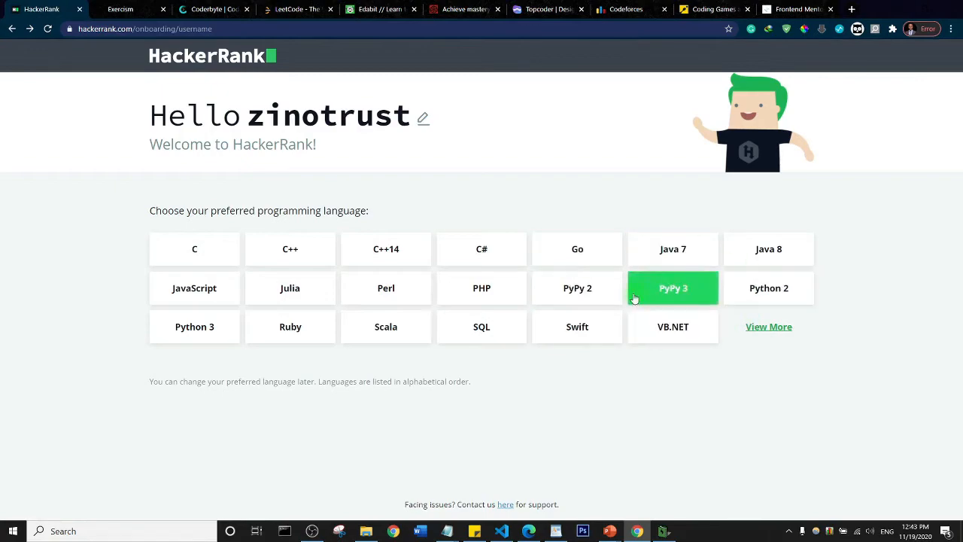
# Choose JavaScript on HackerRank onboarding, landing on Your First Challenge with Node.js starter code.
pyautogui.click(195, 287)
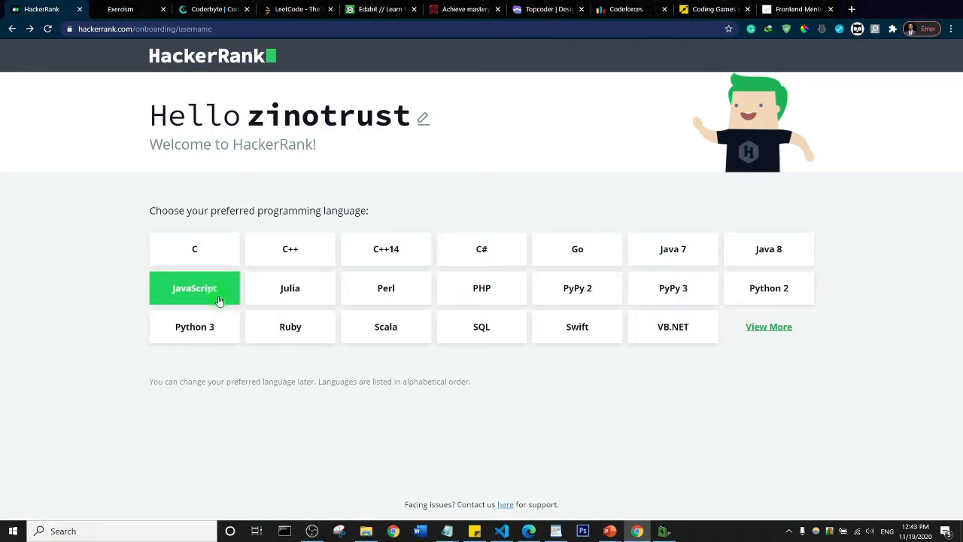
pyautogui.click(195, 287)
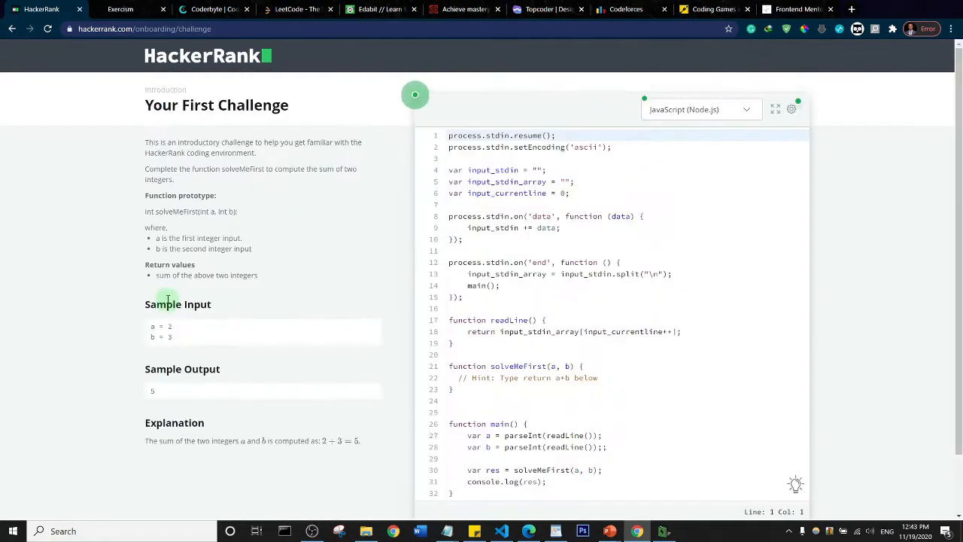
pyautogui.moveTo(450, 222)
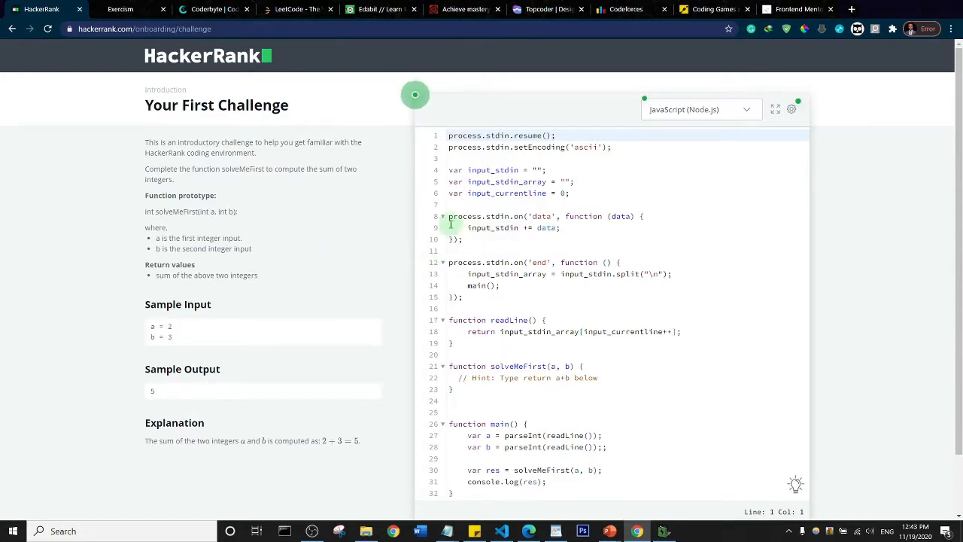
pyautogui.moveTo(405, 189)
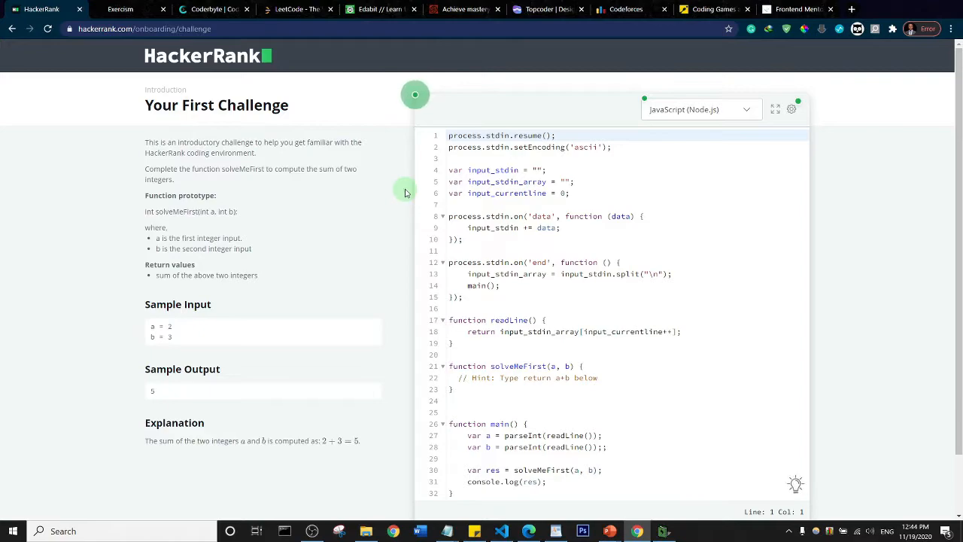
pyautogui.moveTo(419, 210)
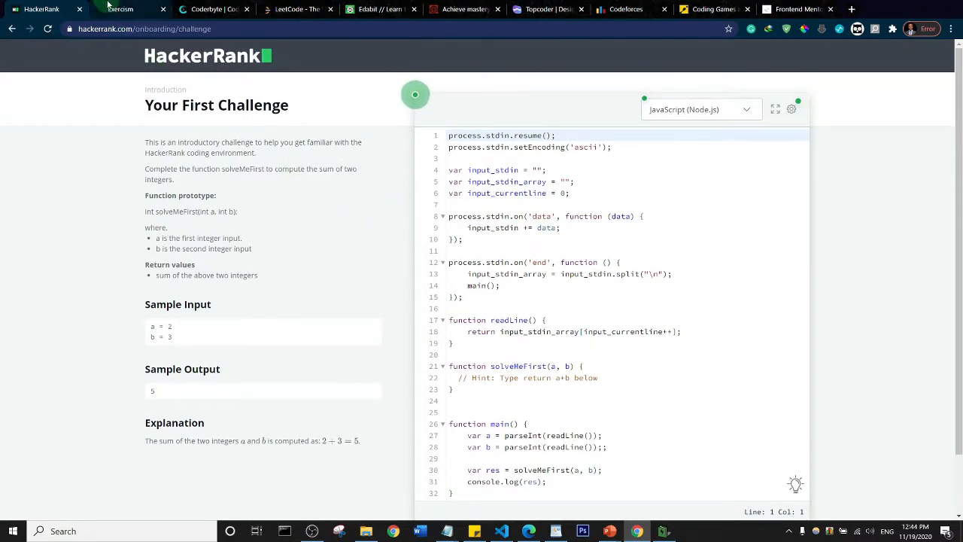
# Switch to Exercism and browse its homepage down to the footer and back up.
pyautogui.click(121, 9)
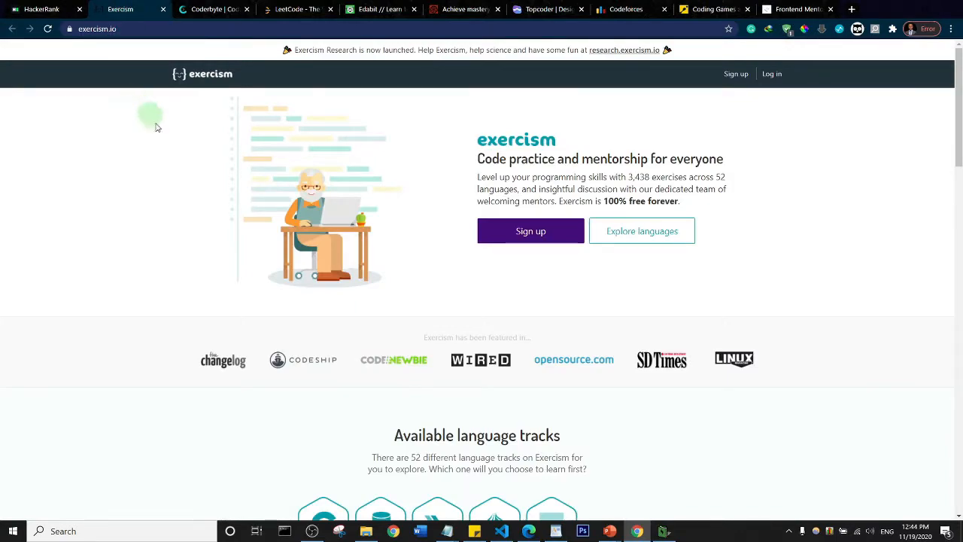
pyautogui.moveTo(743, 185)
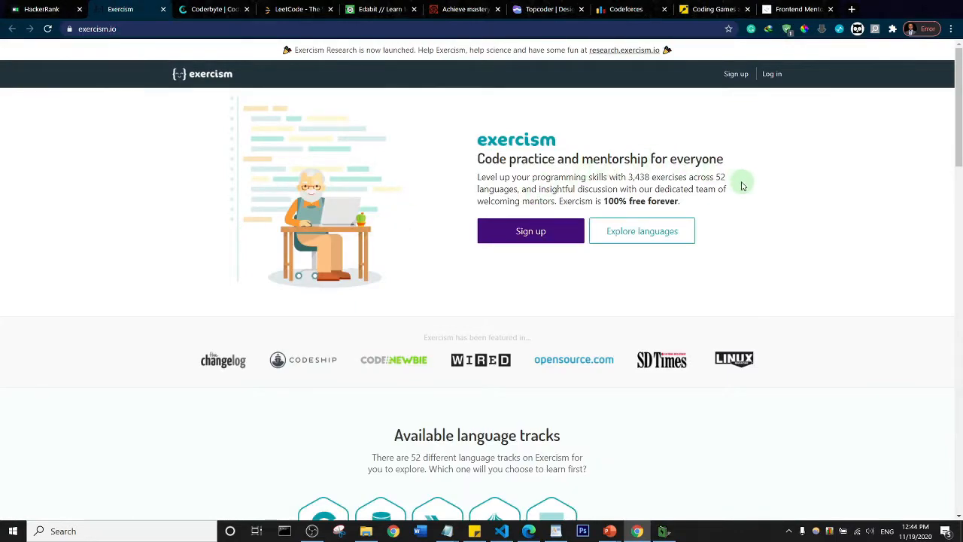
pyautogui.moveTo(739, 184)
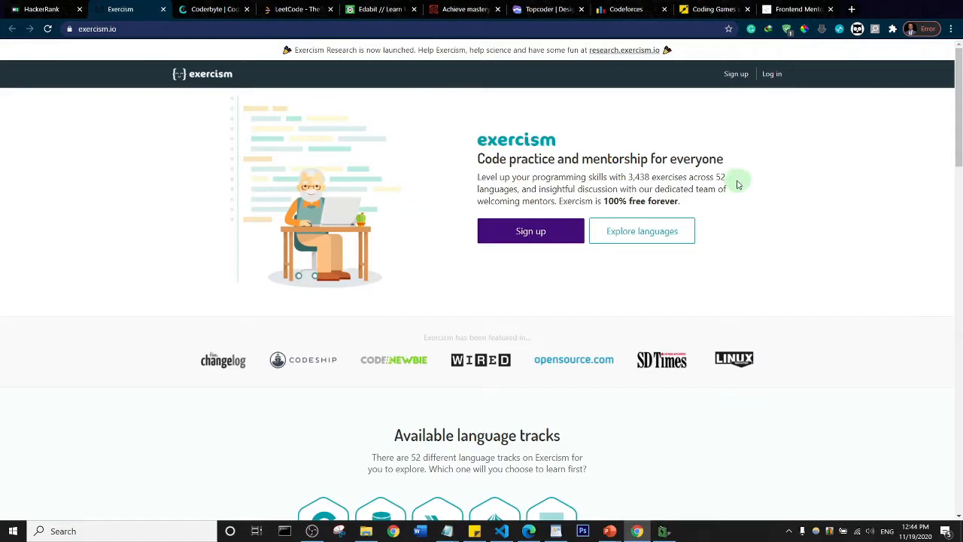
pyautogui.scroll(-3)
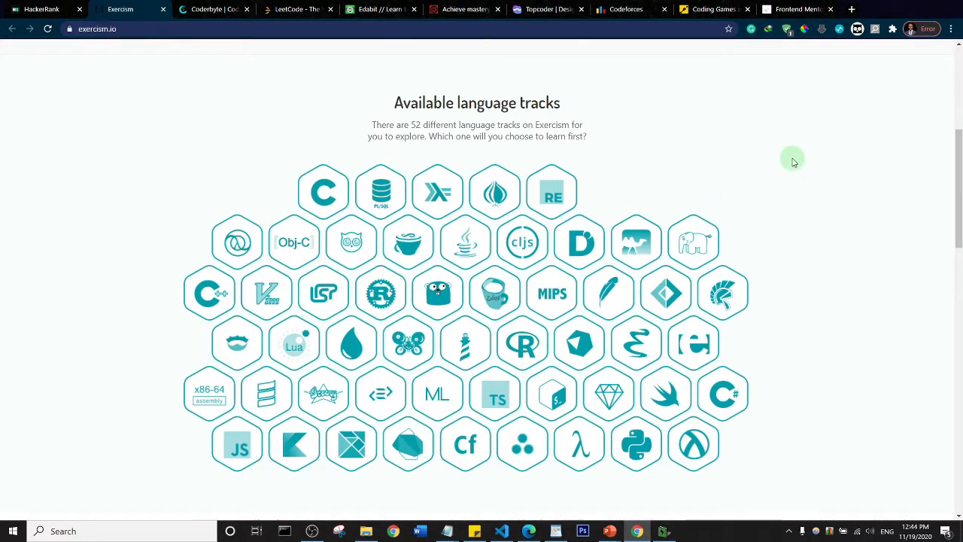
pyautogui.scroll(-3)
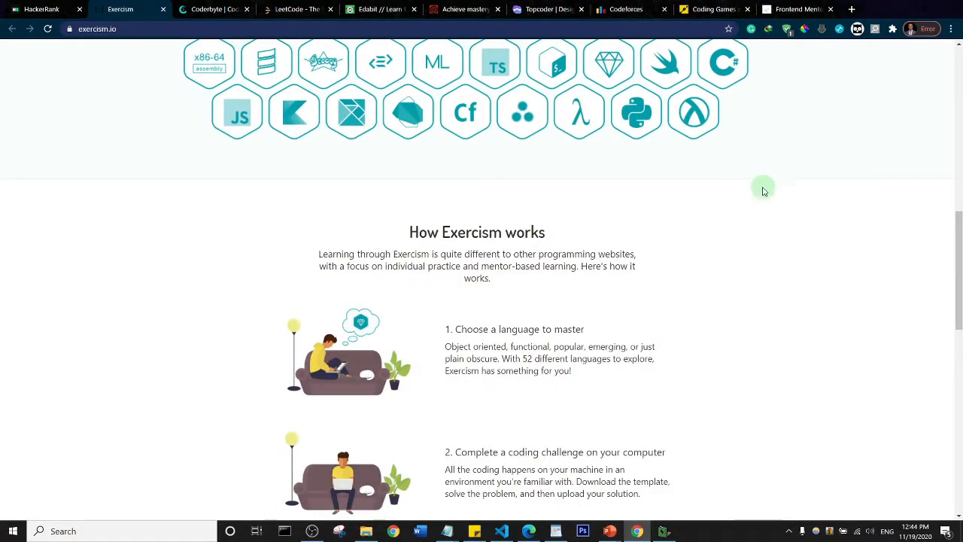
pyautogui.scroll(-3)
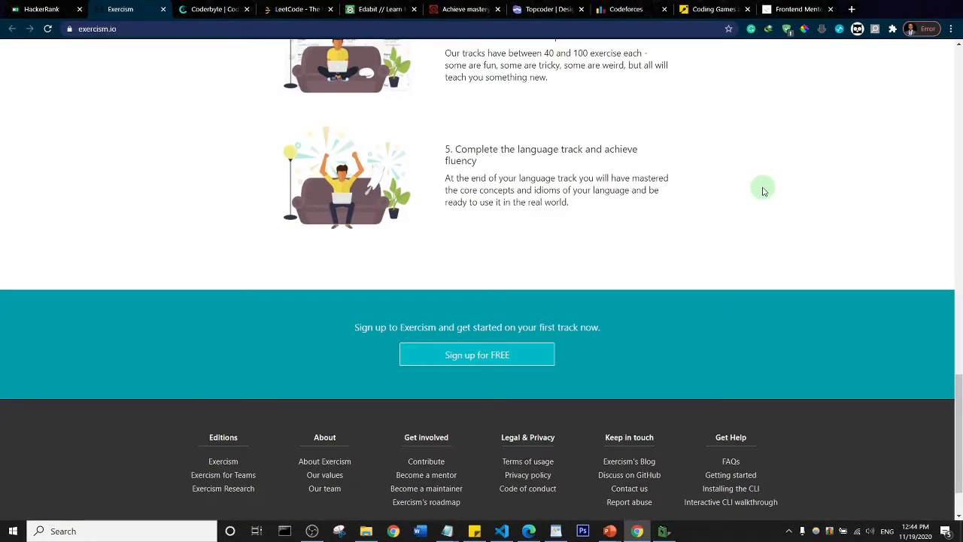
pyautogui.scroll(3)
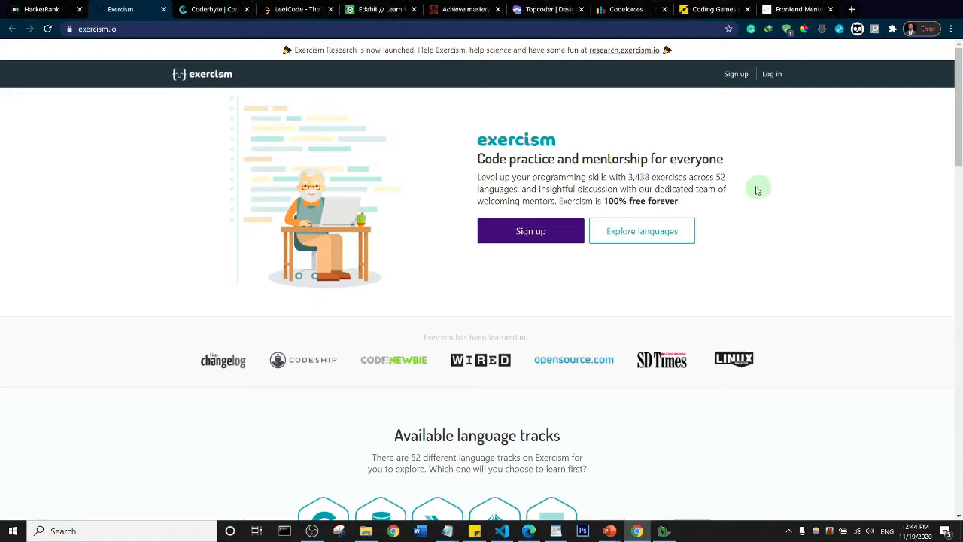
pyautogui.moveTo(108, 139)
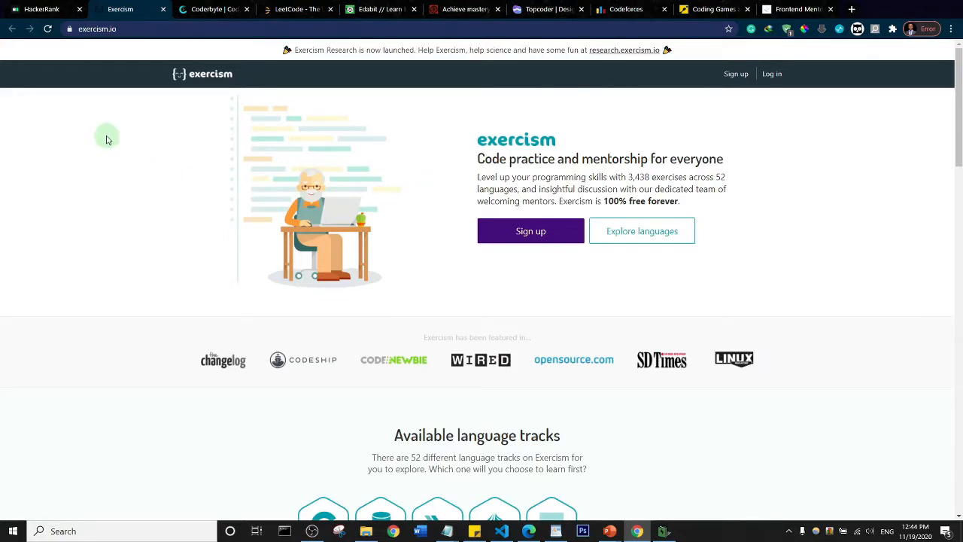
# Switch to Coderbyte and browse down past interview kits to the Starter Courses list.
pyautogui.click(214, 9)
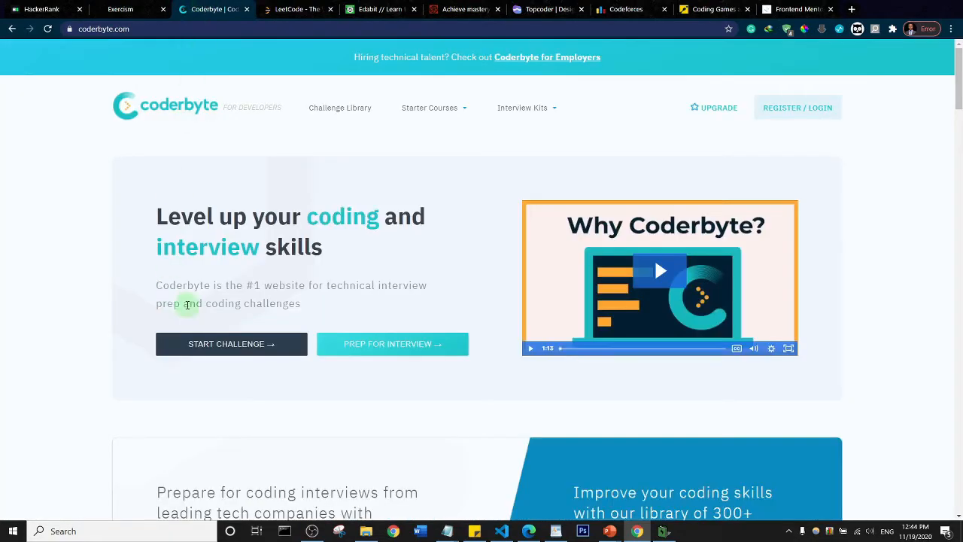
pyautogui.moveTo(62, 255)
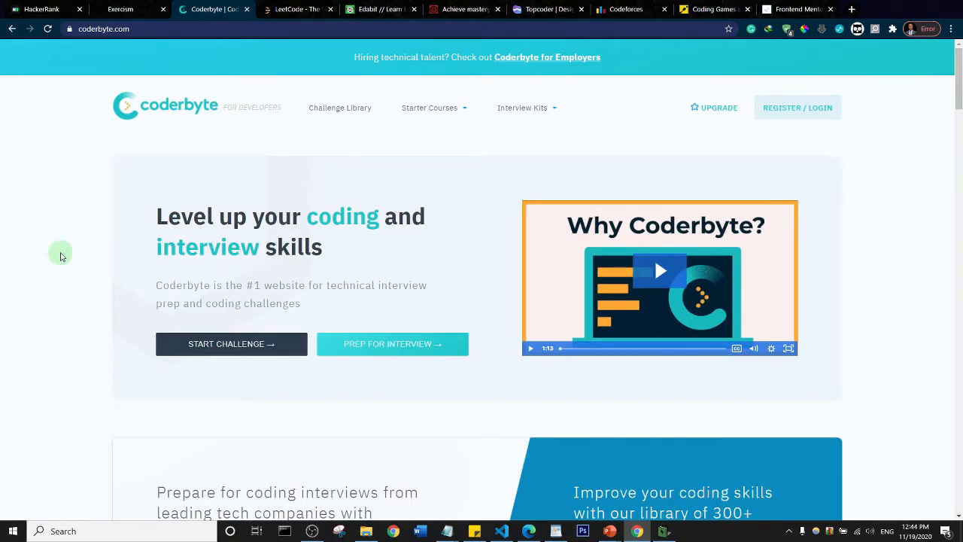
pyautogui.moveTo(454, 264)
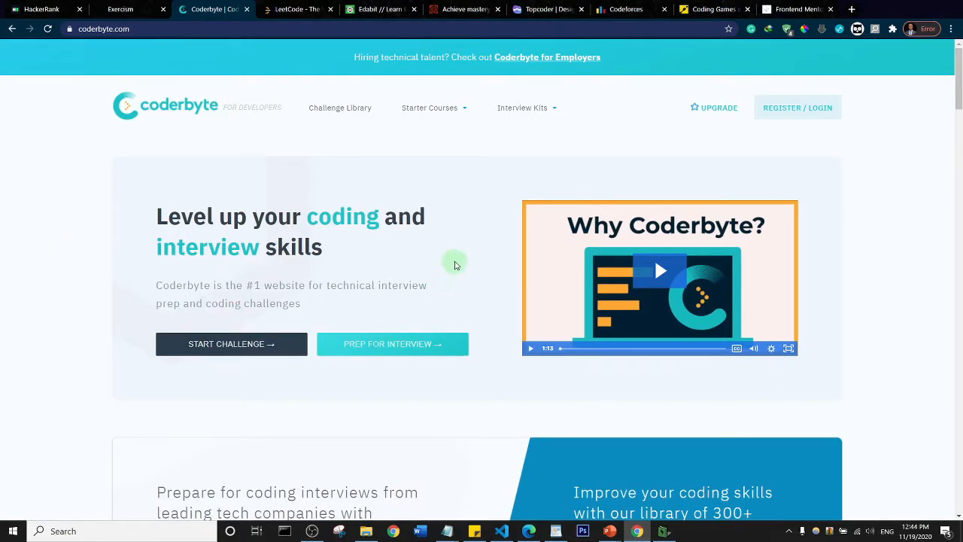
pyautogui.scroll(-3)
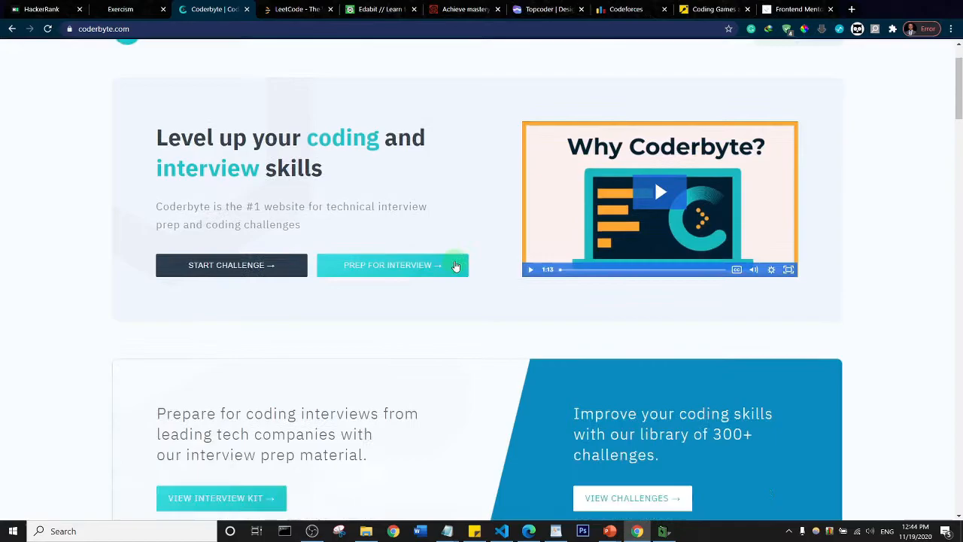
pyautogui.scroll(-3)
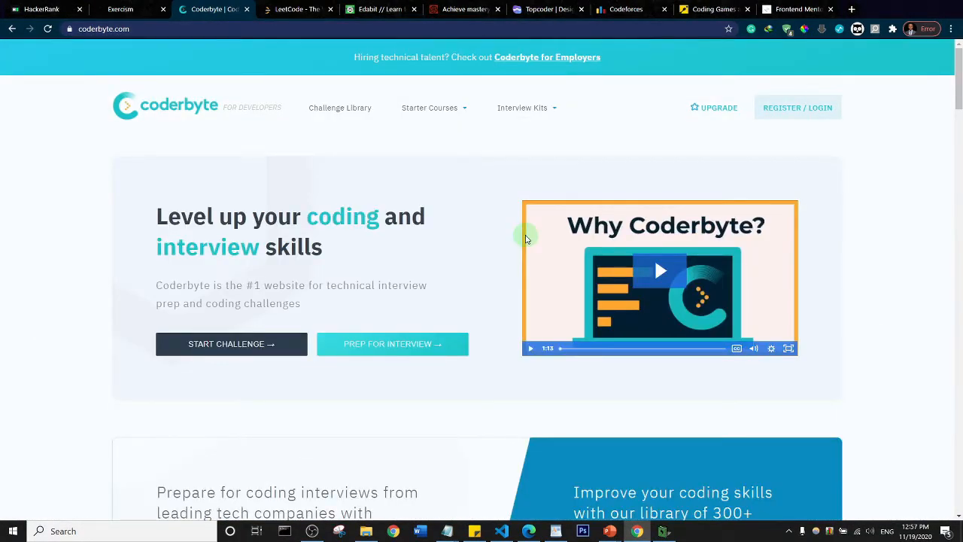
pyautogui.moveTo(524, 208)
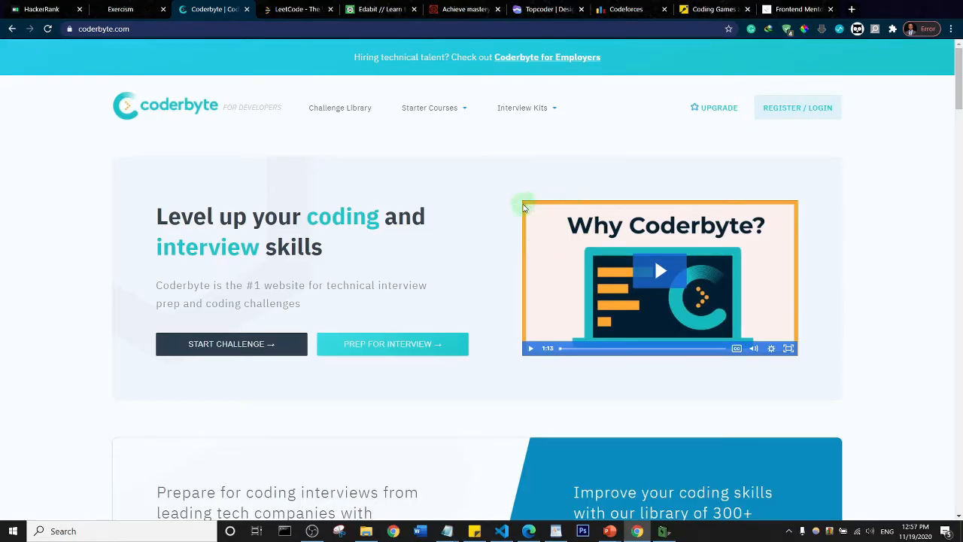
pyautogui.scroll(-3)
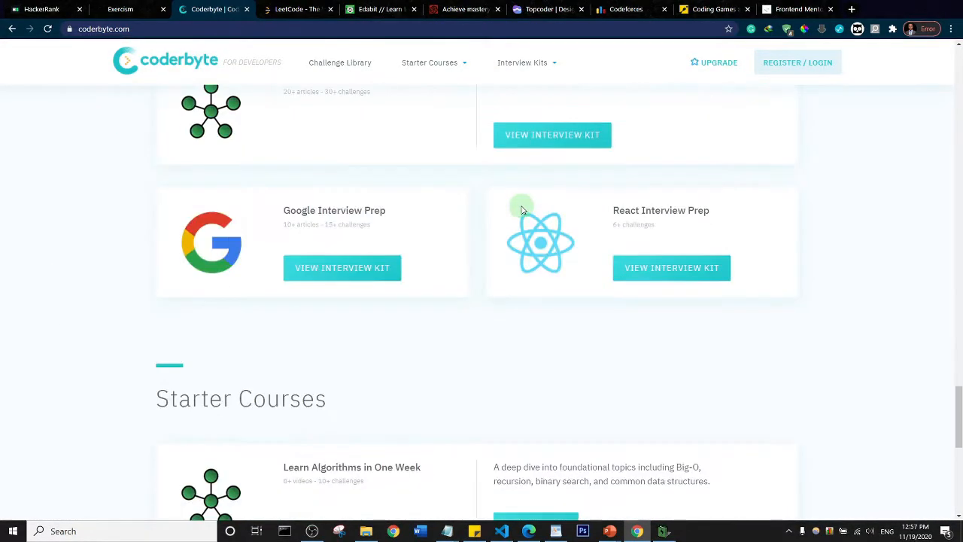
pyautogui.scroll(-3)
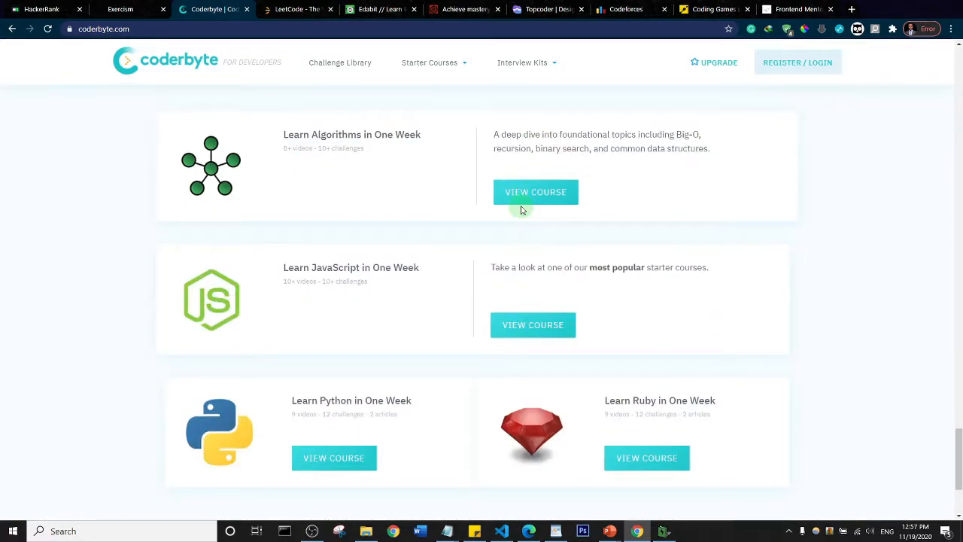
pyautogui.moveTo(423, 274)
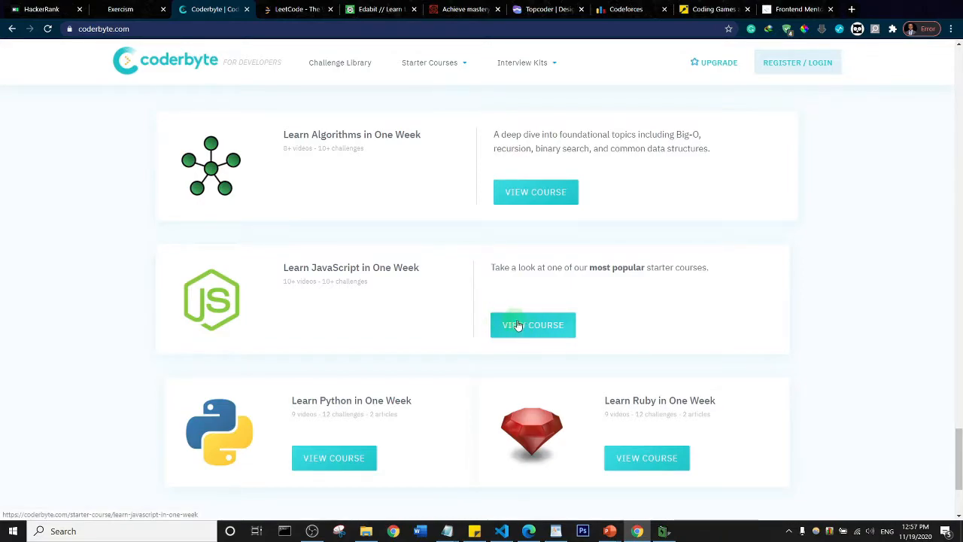
pyautogui.moveTo(537, 331)
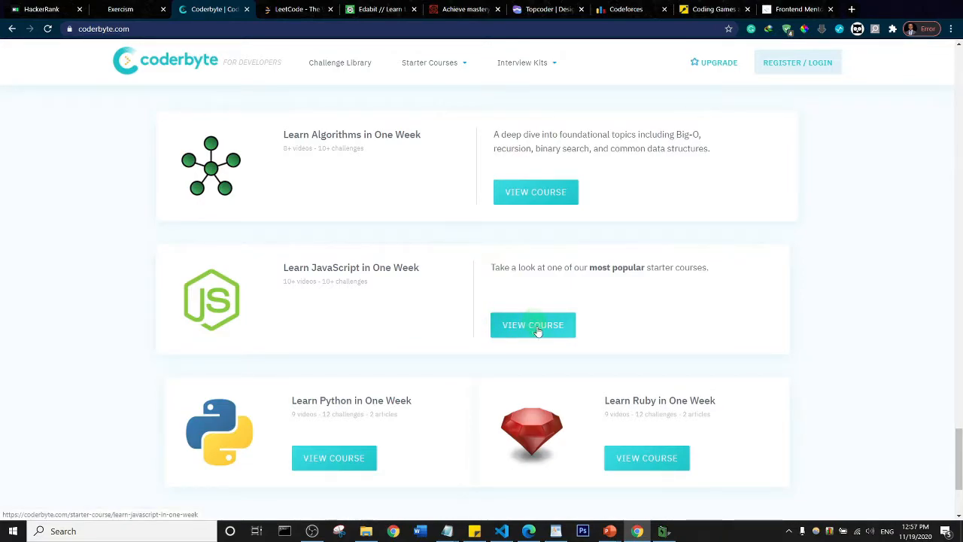
pyautogui.click(533, 325)
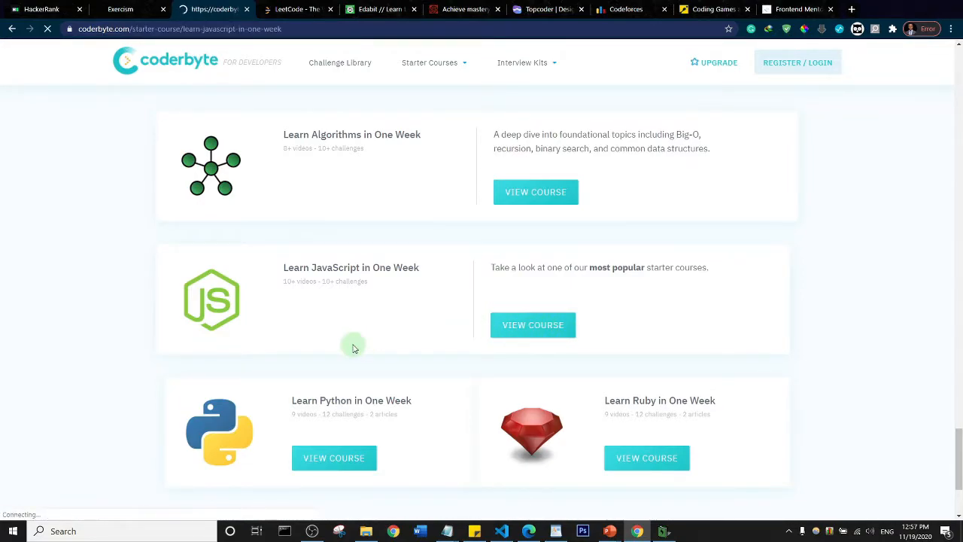
pyautogui.click(533, 325)
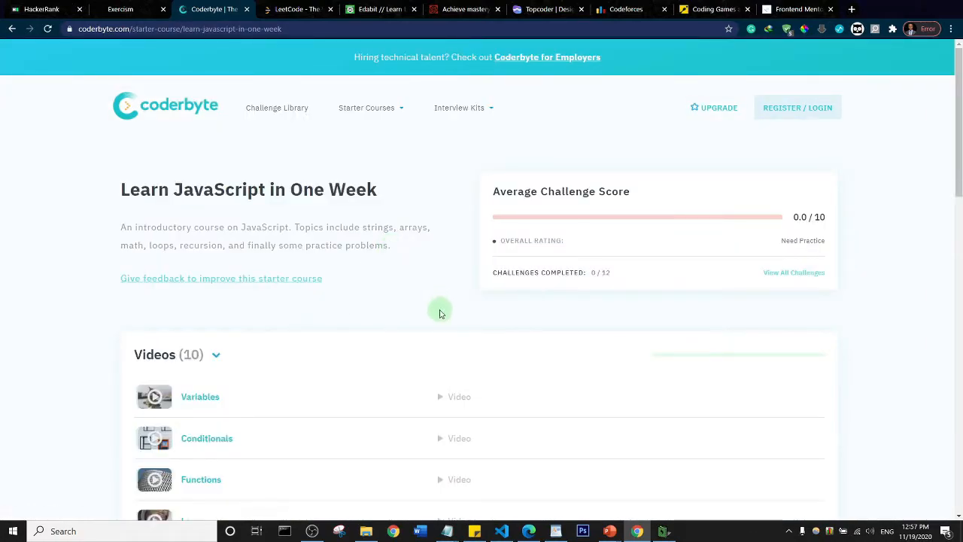
pyautogui.scroll(-3)
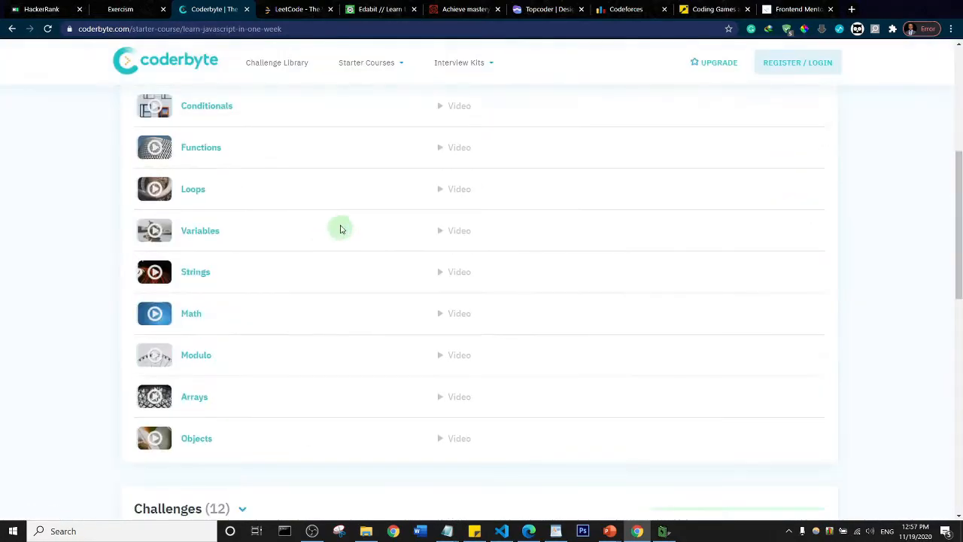
pyautogui.moveTo(403, 214)
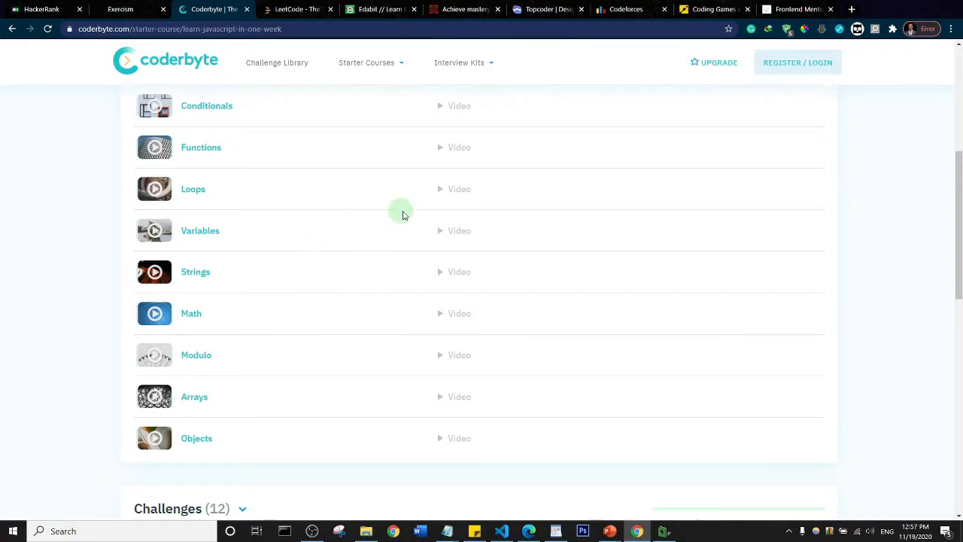
pyautogui.scroll(-3)
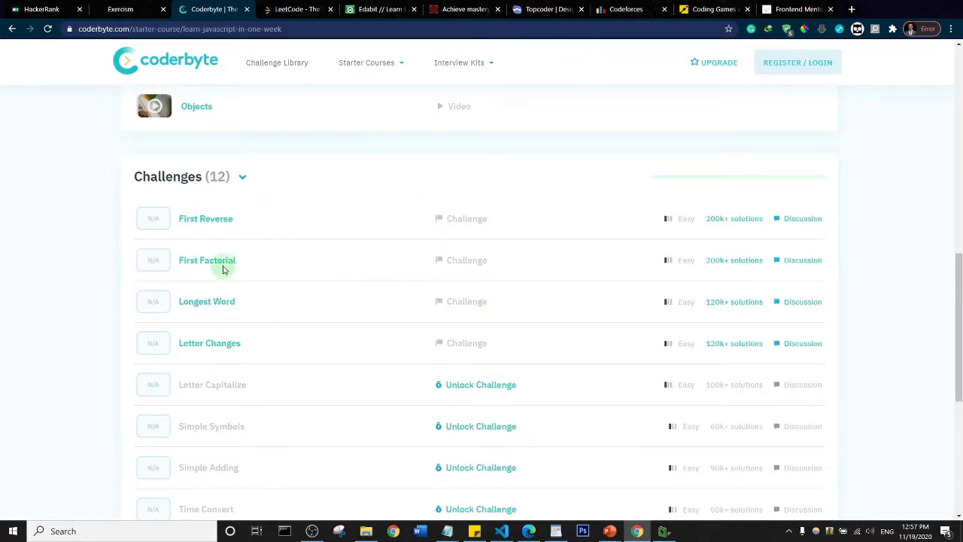
pyautogui.moveTo(473, 239)
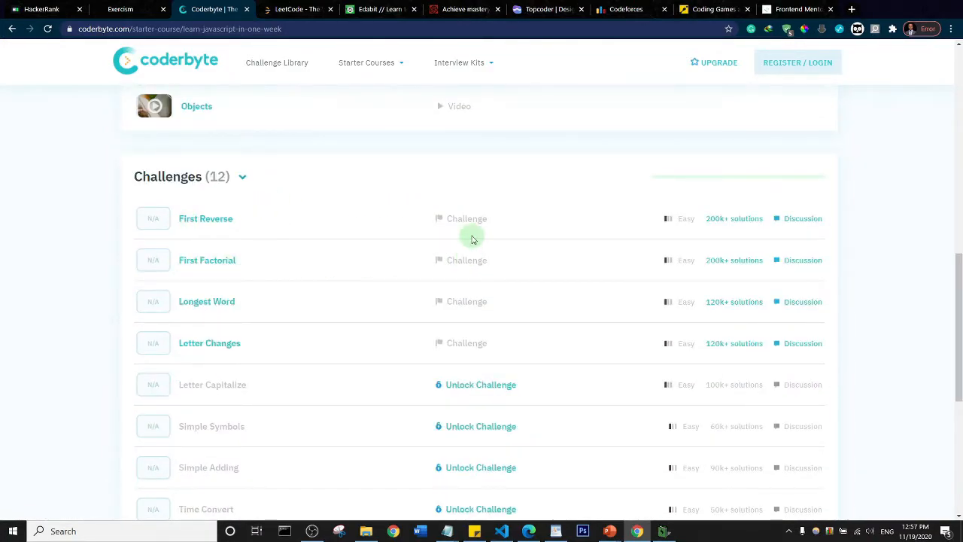
pyautogui.moveTo(475, 301)
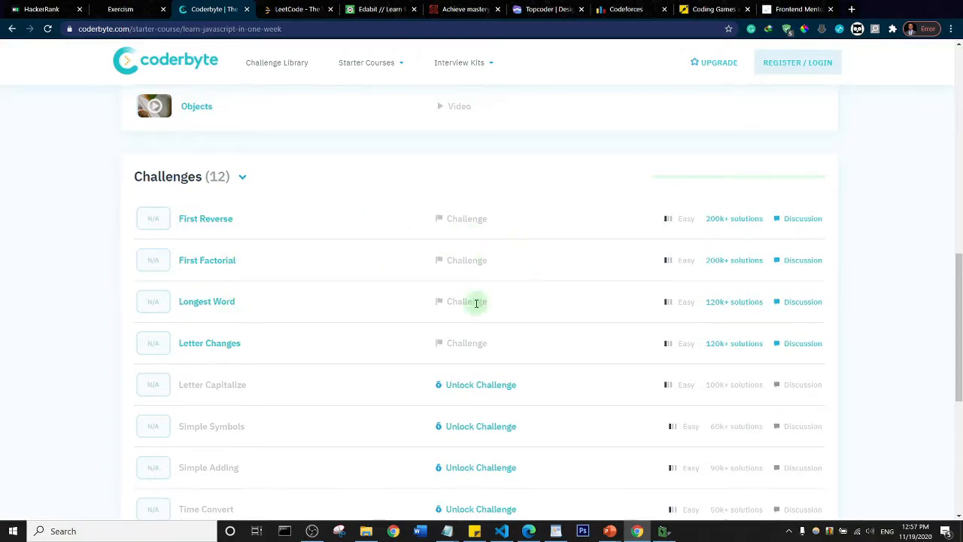
pyautogui.moveTo(491, 220)
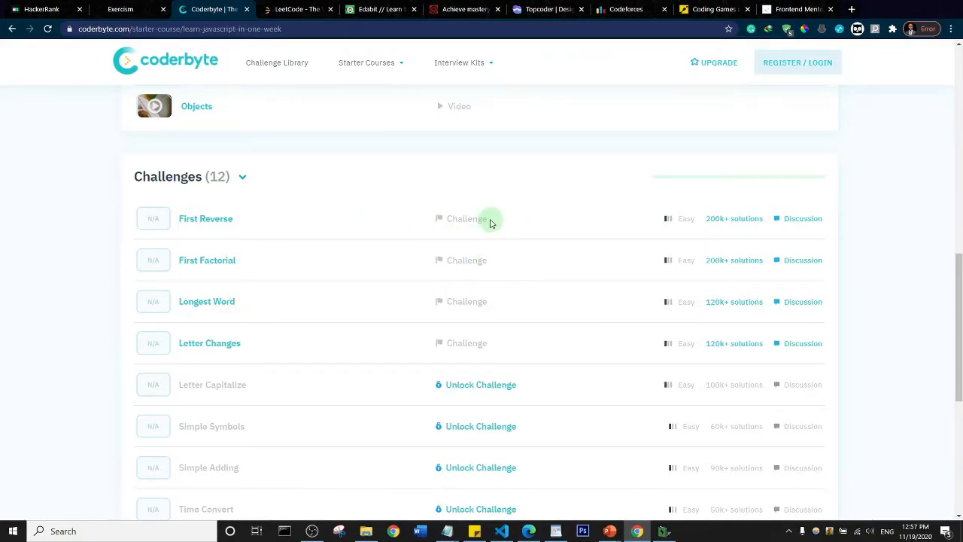
pyautogui.scroll(-3)
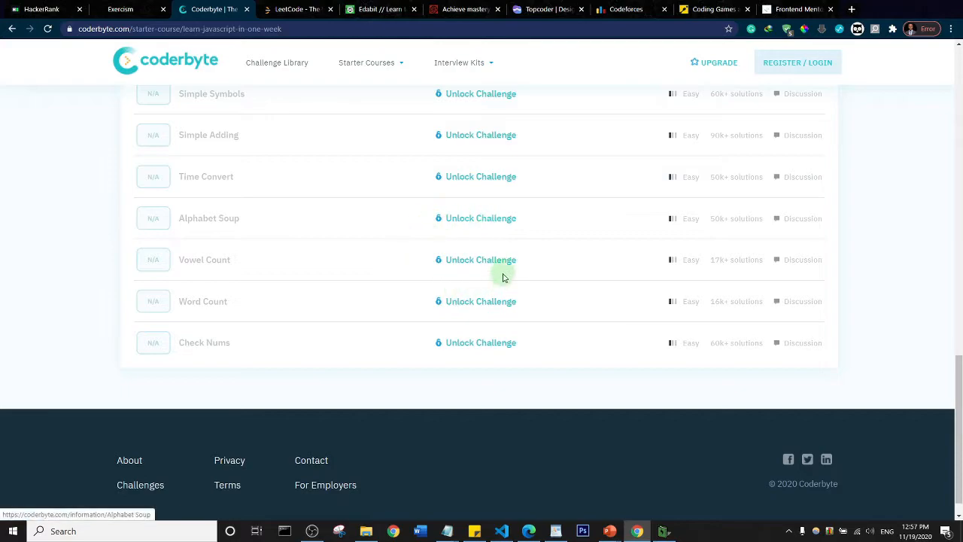
pyautogui.moveTo(502, 269)
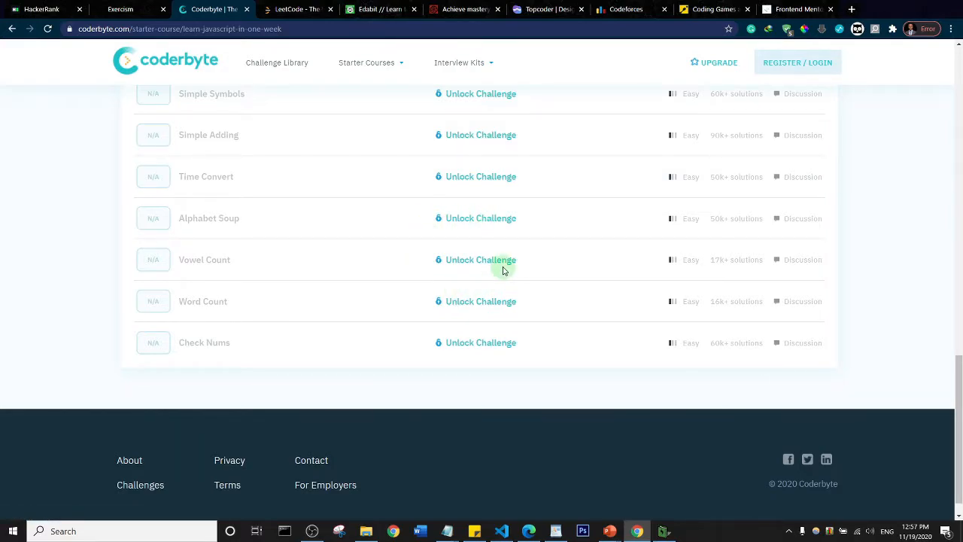
pyautogui.scroll(3)
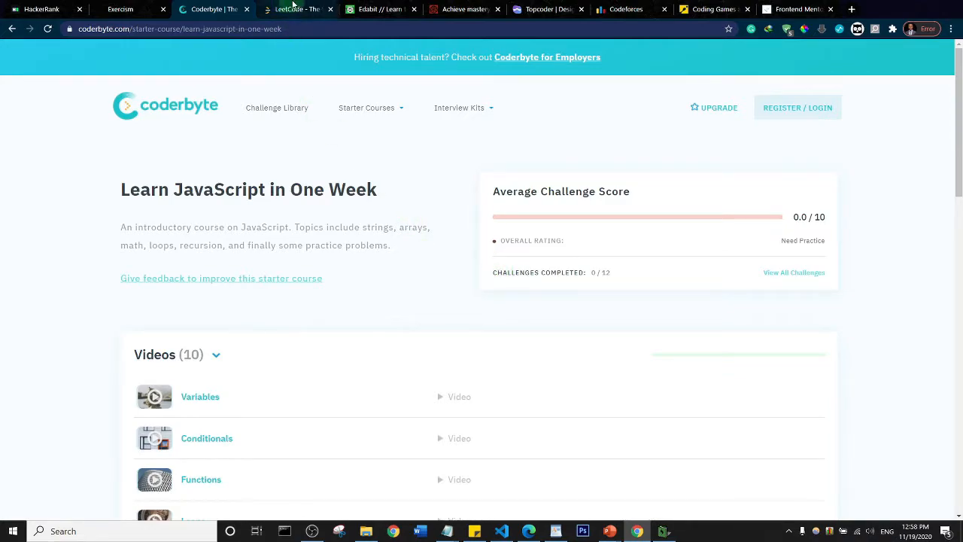
# Switch to LeetCode and browse its exploring, community and developer sections.
pyautogui.click(298, 9)
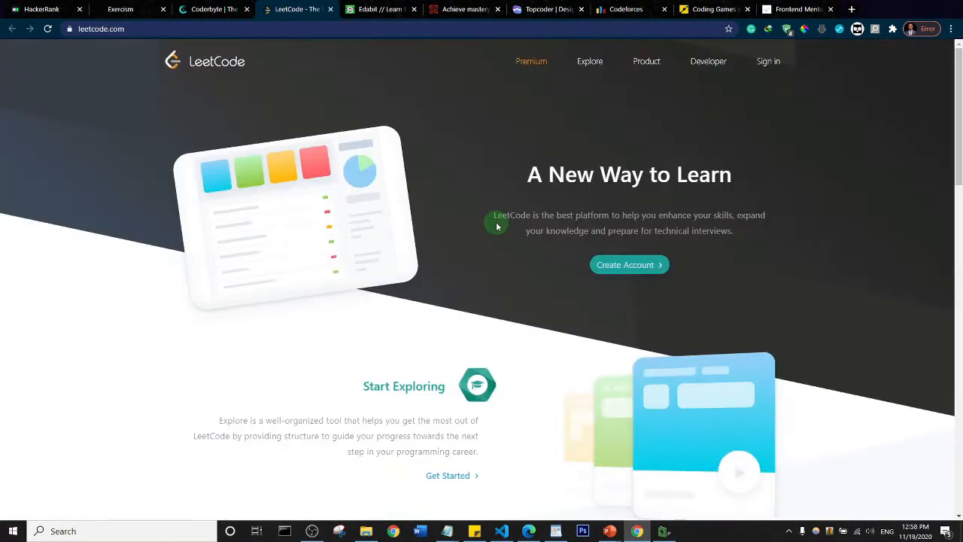
pyautogui.moveTo(472, 153)
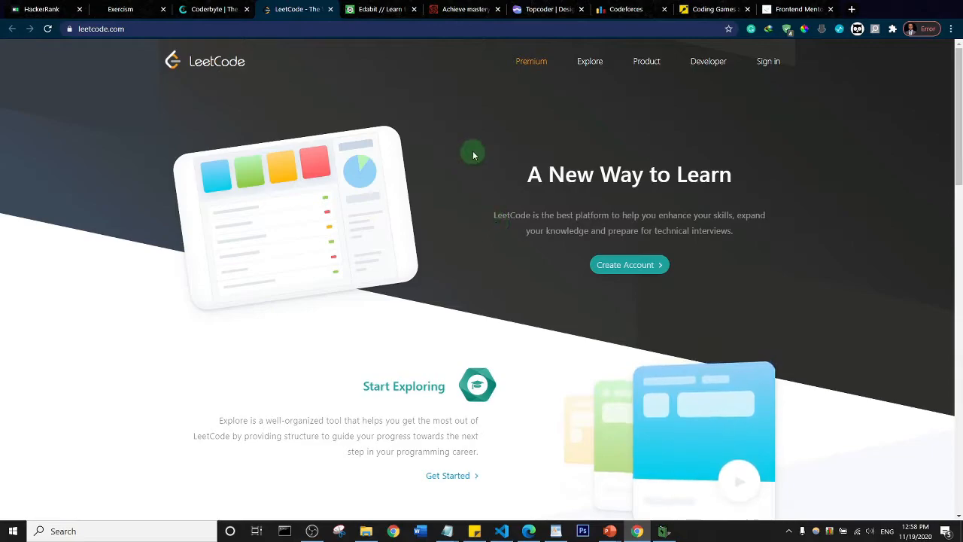
pyautogui.scroll(-3)
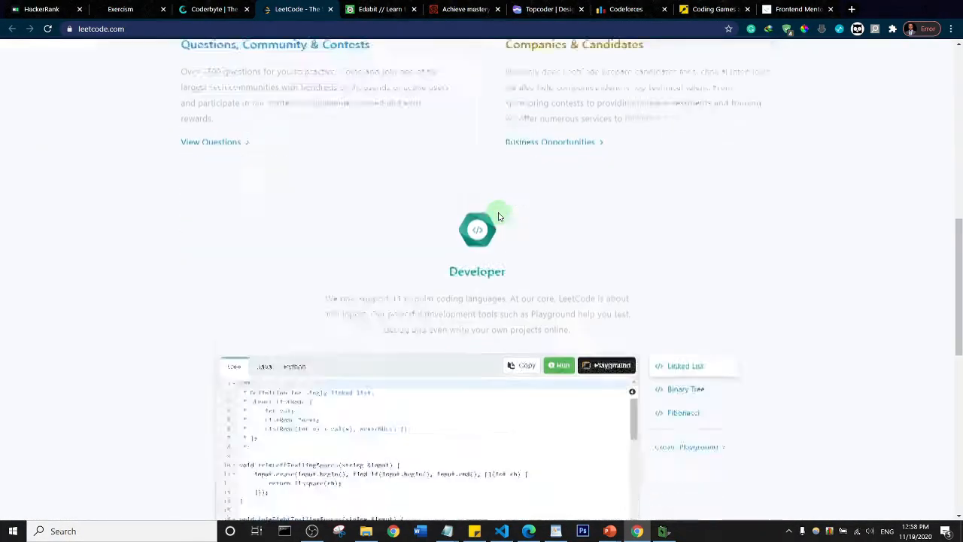
pyautogui.scroll(-3)
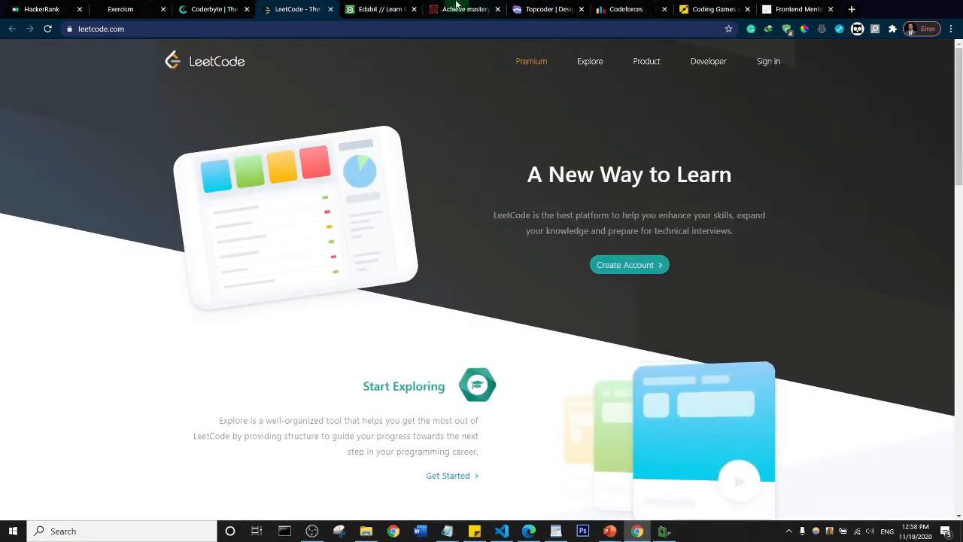
# Switch to Codewars and look over its Achieve mastery through challenge language grid.
pyautogui.click(464, 9)
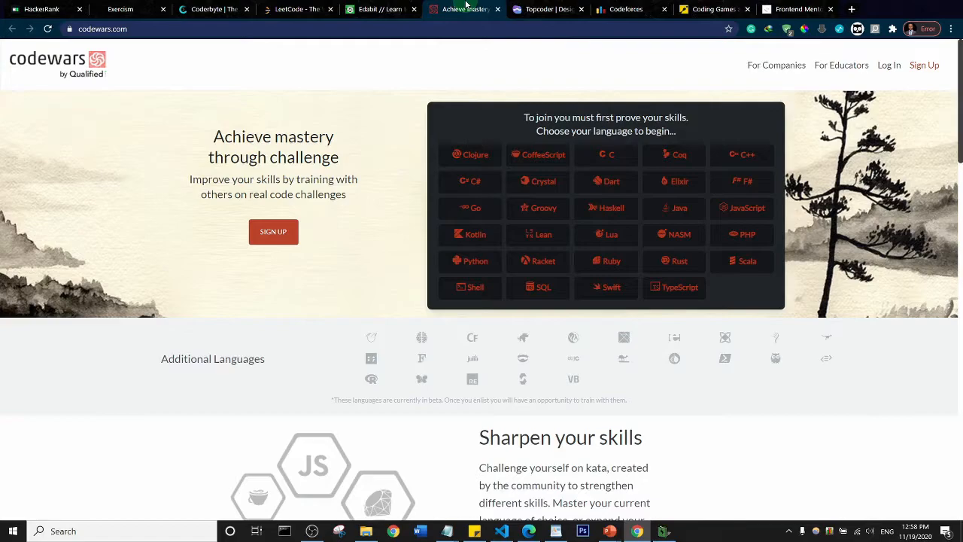
pyautogui.moveTo(358, 194)
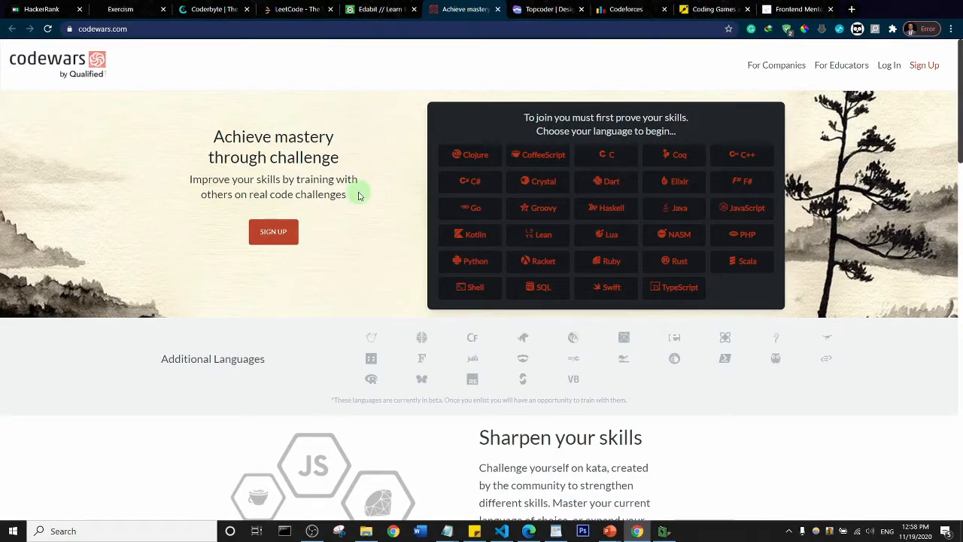
pyautogui.moveTo(376, 201)
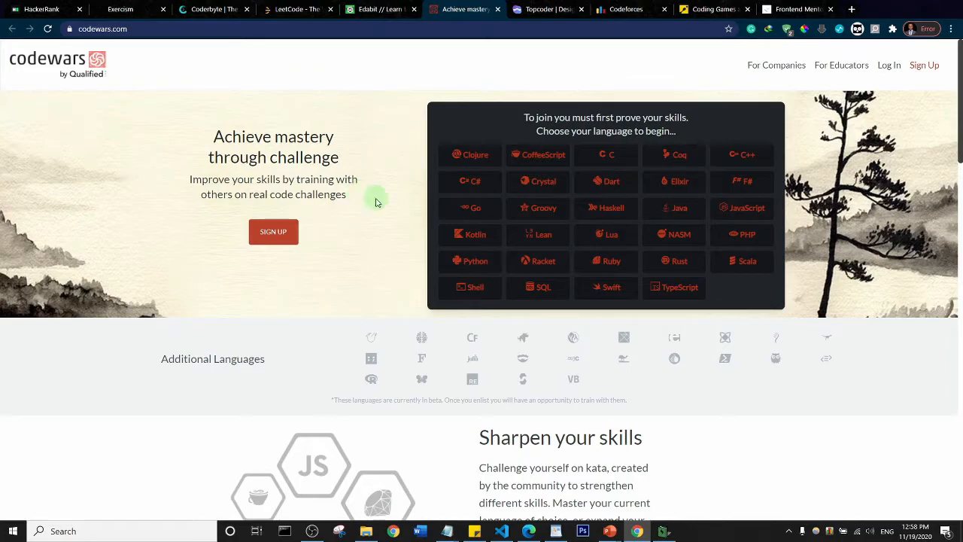
pyautogui.moveTo(653, 149)
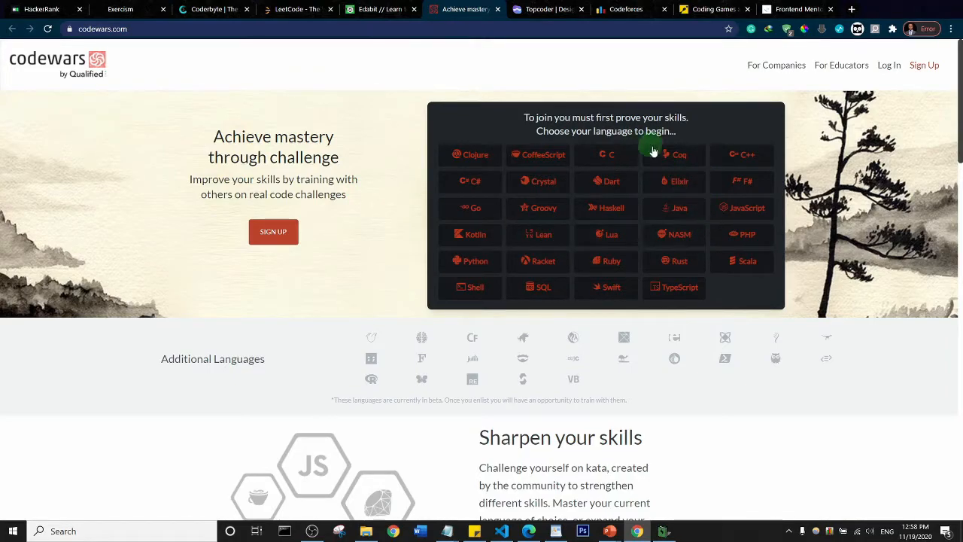
pyautogui.moveTo(745, 208)
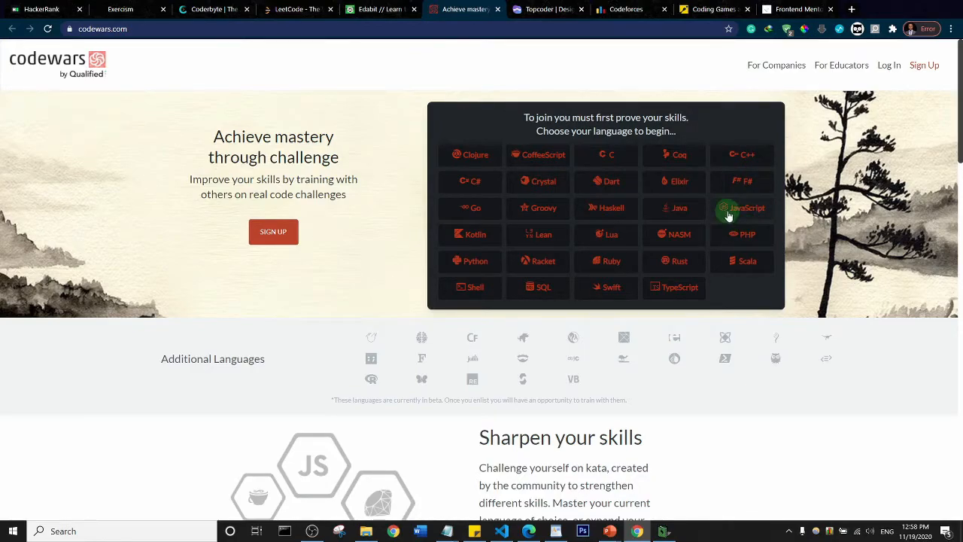
pyautogui.moveTo(728, 153)
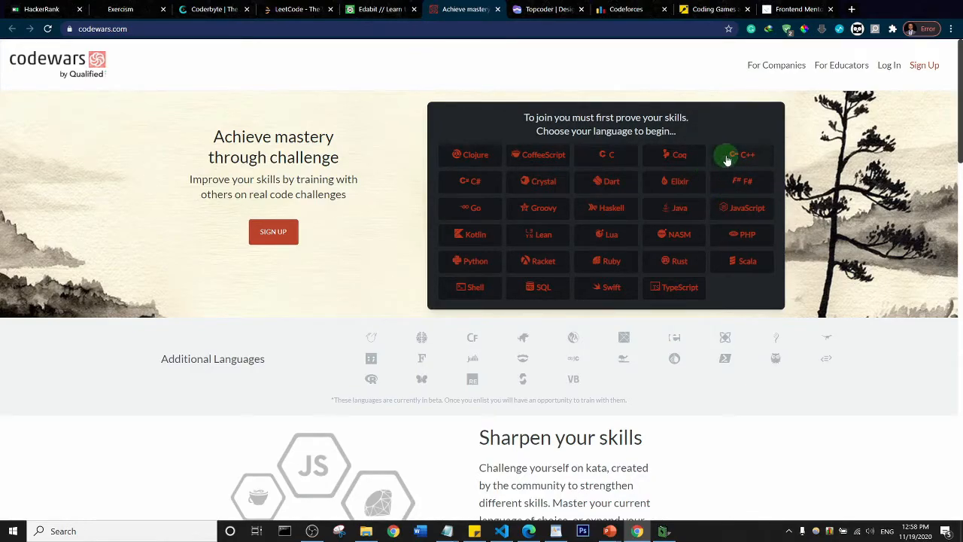
pyautogui.moveTo(611, 180)
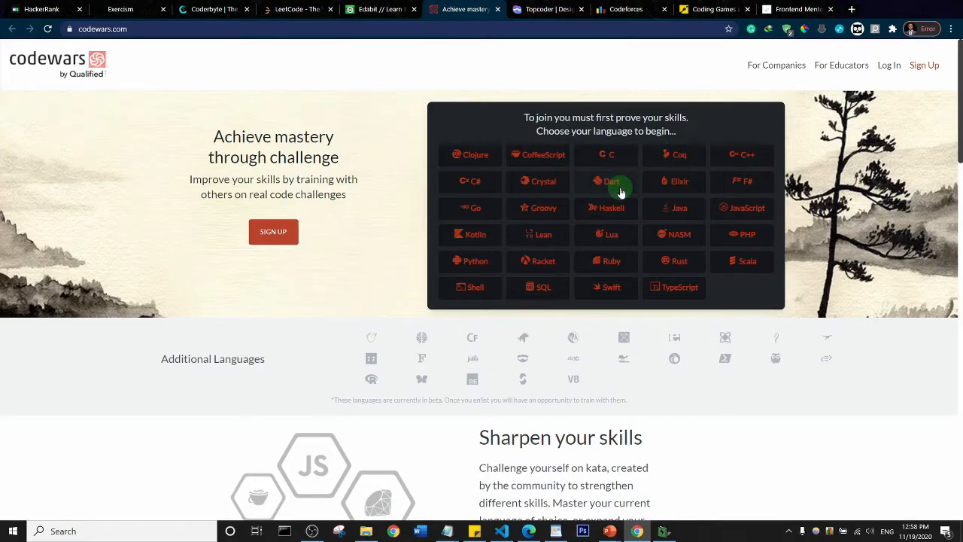
pyautogui.scroll(-3)
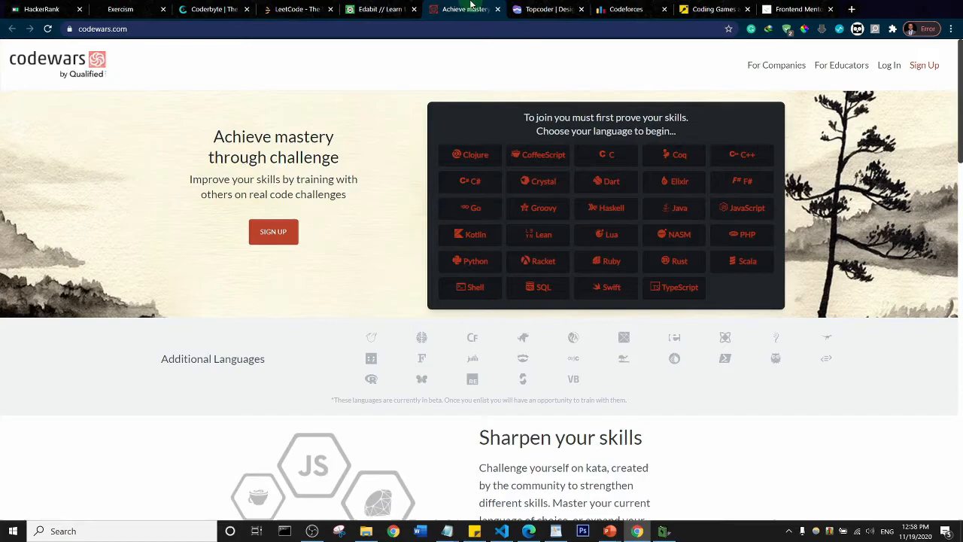
# Switch to Topcoder and browse to its footer and back until the ebook popup appears.
pyautogui.click(547, 9)
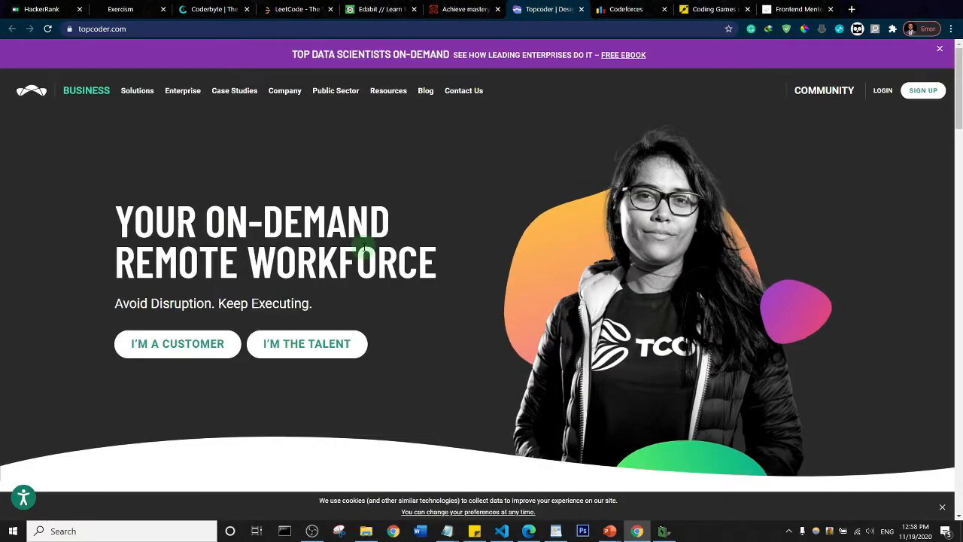
pyautogui.moveTo(427, 229)
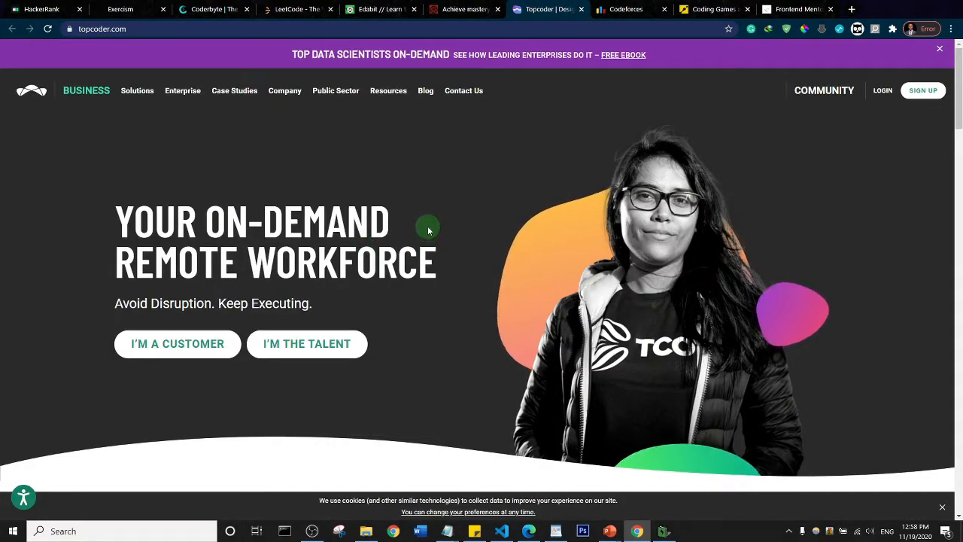
pyautogui.scroll(-3)
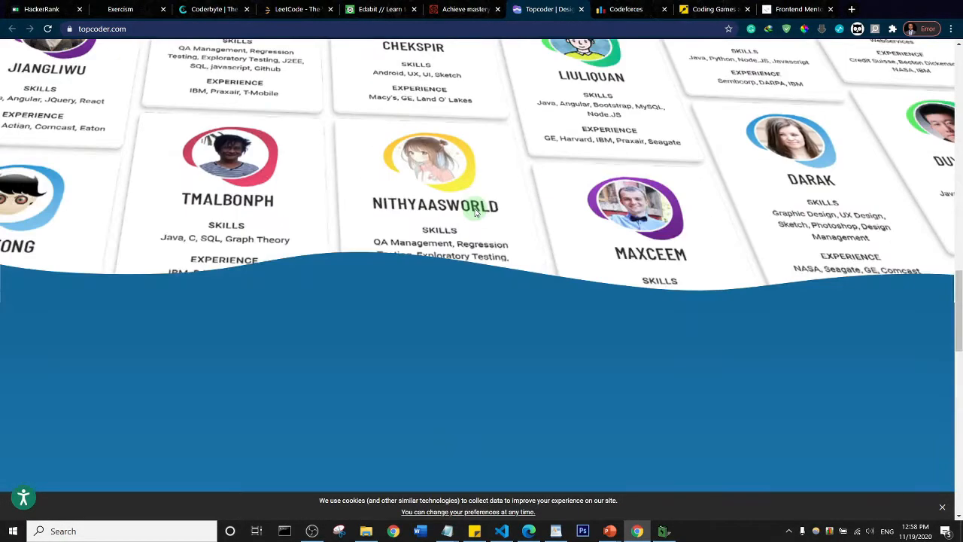
pyautogui.scroll(-3)
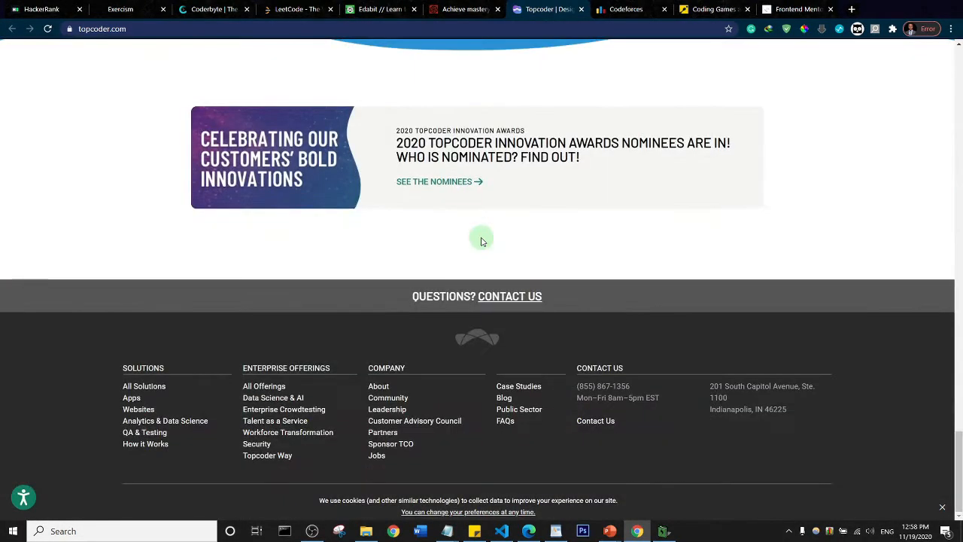
pyautogui.scroll(3)
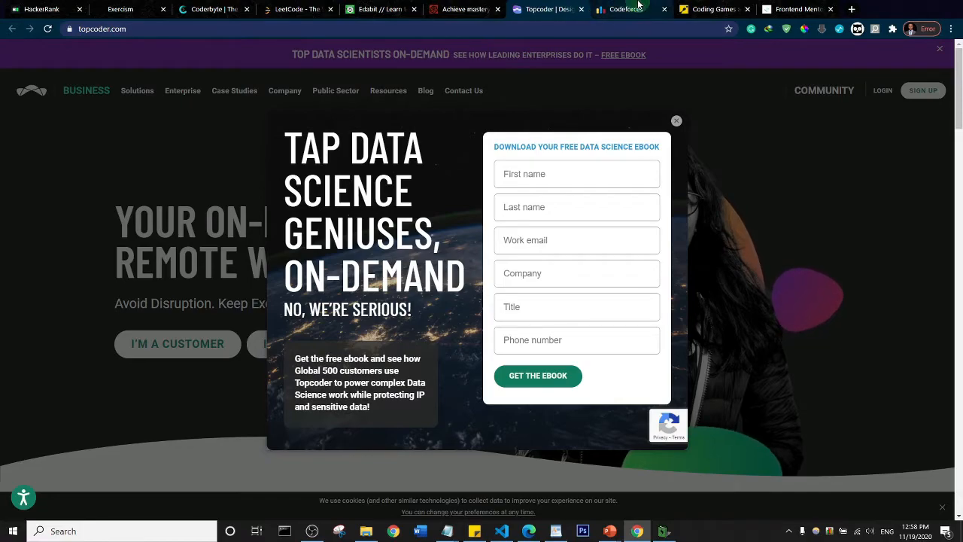
# View the Codeforces homepage, then move on to CodinGame's Step Up Your Coding Game page.
pyautogui.click(631, 9)
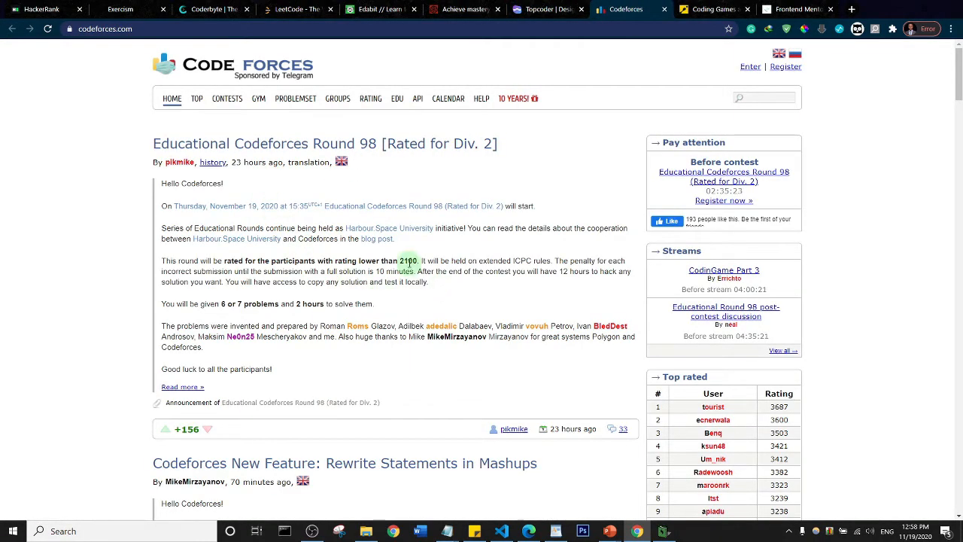
pyautogui.click(714, 9)
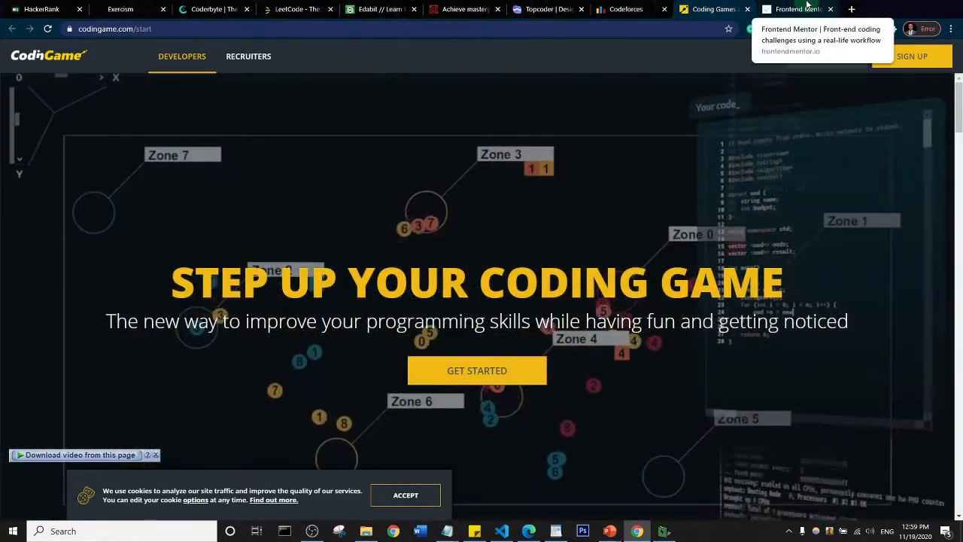
# Switch to Frontend Mentor and go to its CHALLENGES catalogue.
pyautogui.click(795, 9)
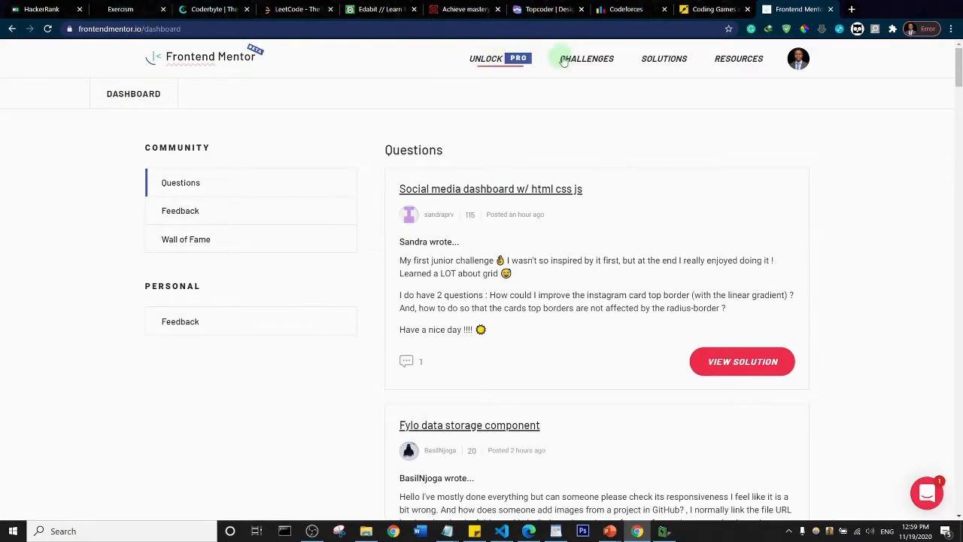
pyautogui.click(587, 59)
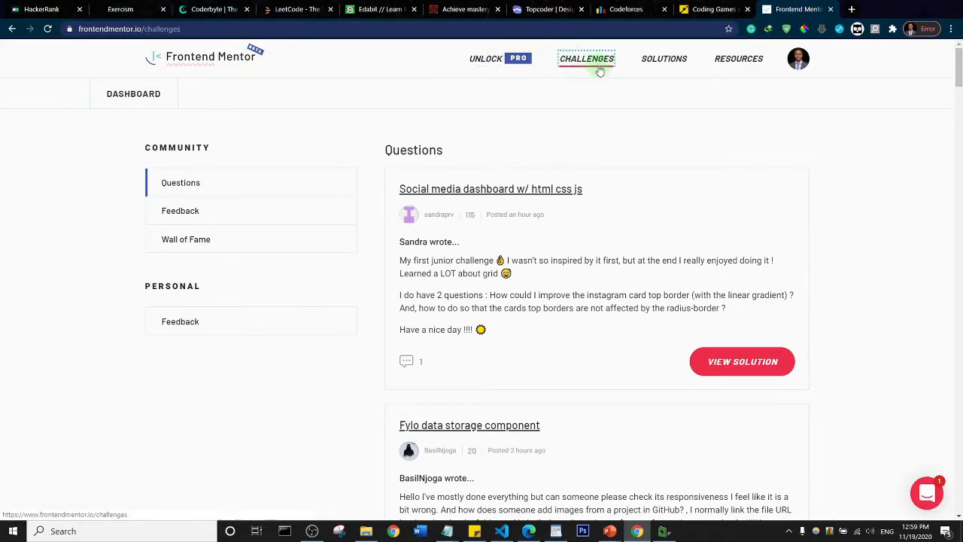
pyautogui.click(587, 59)
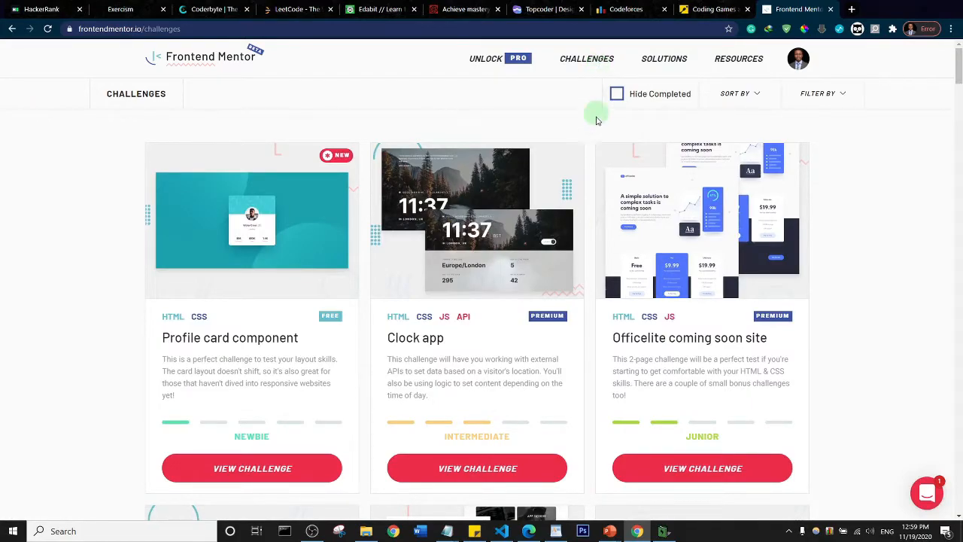
# Browse the challenge cards like Profile card component and Clock app, then return to top.
pyautogui.scroll(-3)
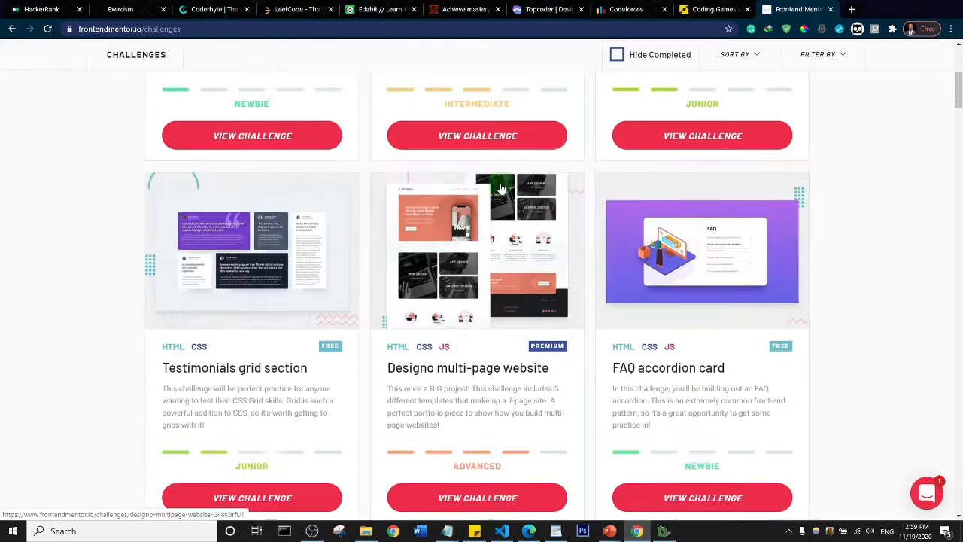
pyautogui.scroll(-3)
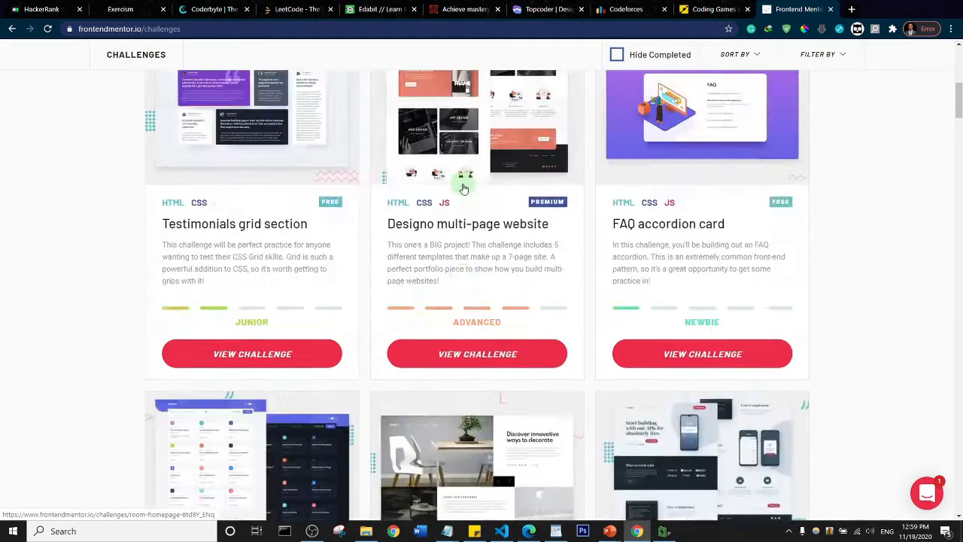
pyautogui.scroll(3)
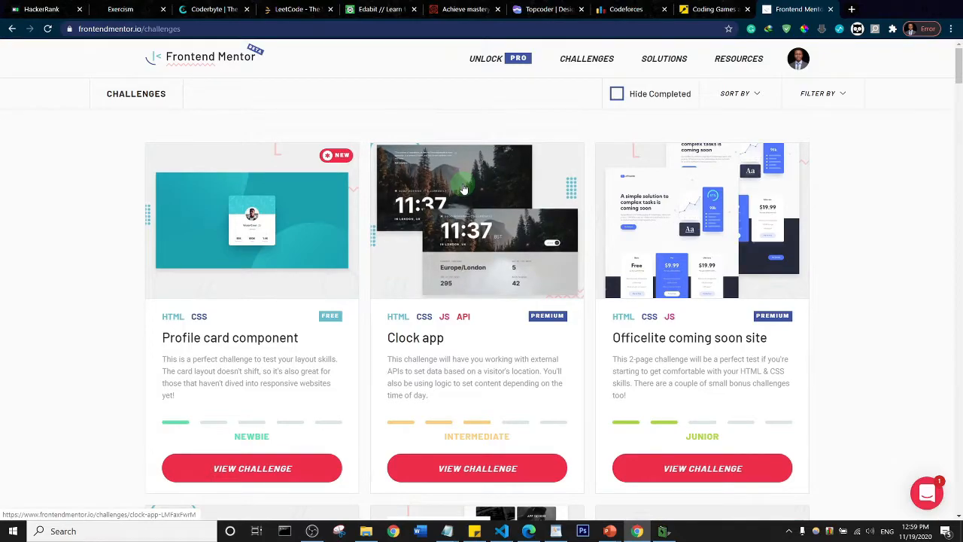